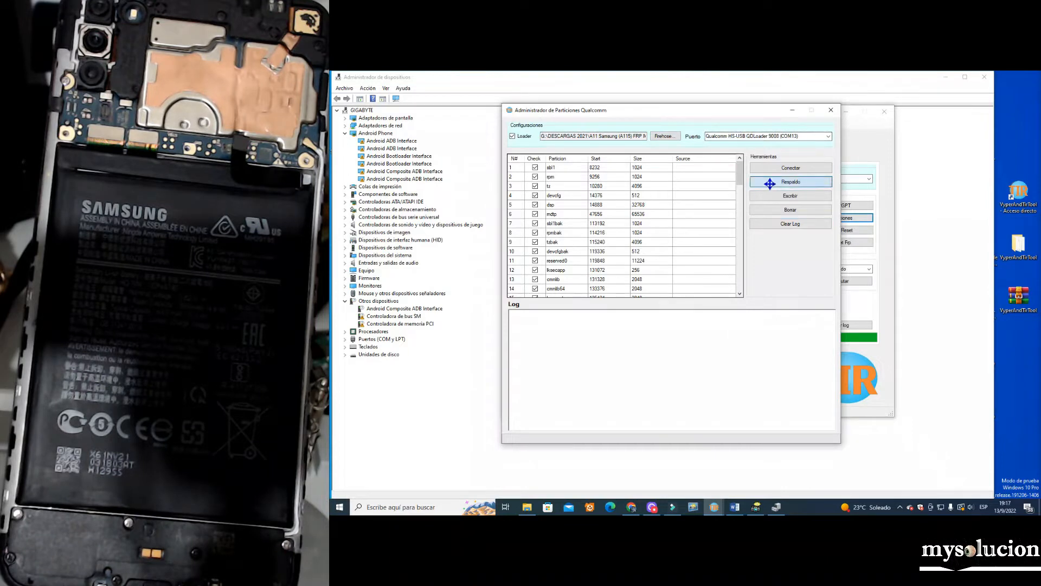
Launch Respaldo for the checked partitions and accept a destination folder in Buscar carpeta
click(790, 182)
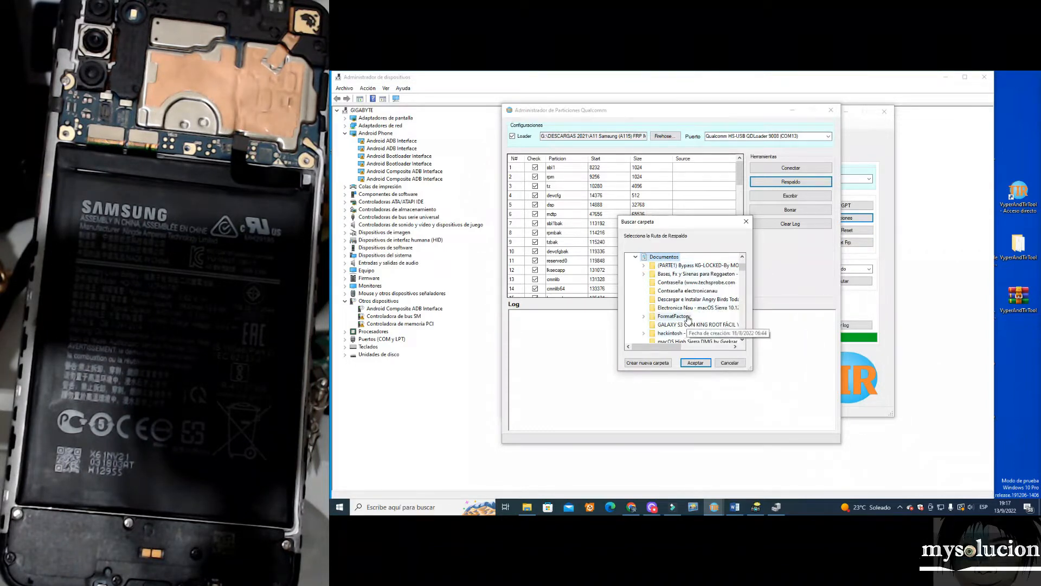
scroll(down, 3)
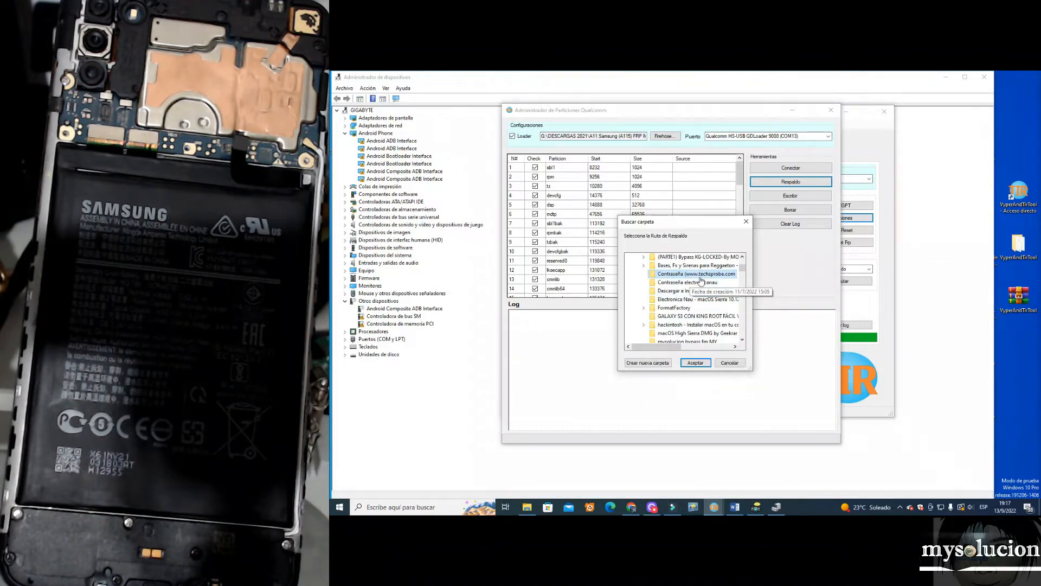
click(696, 362)
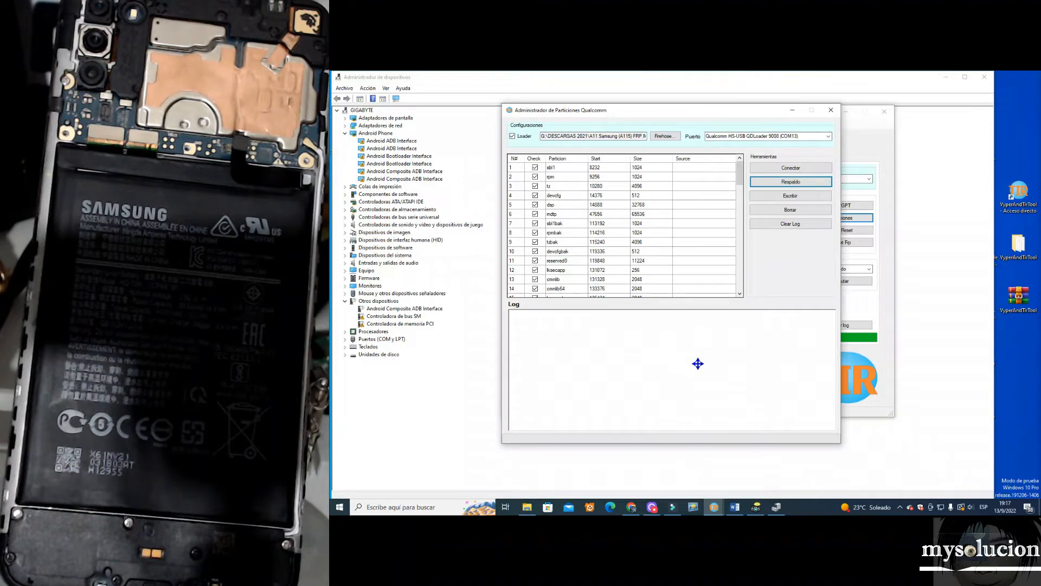
Let the backup run and follow the Log as partitions report Respaldo Hecho
click(789, 181)
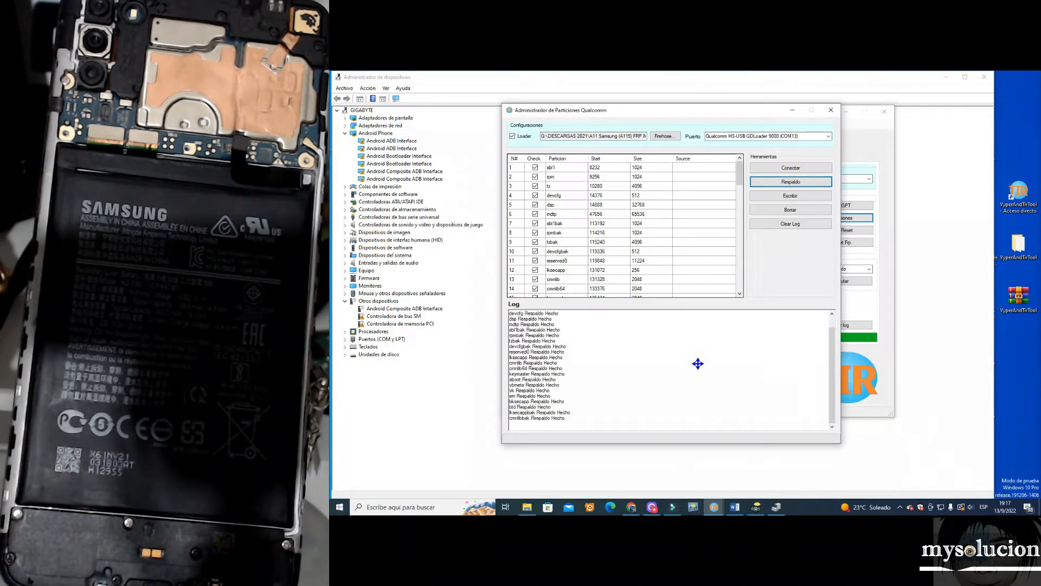
scroll(down, 3)
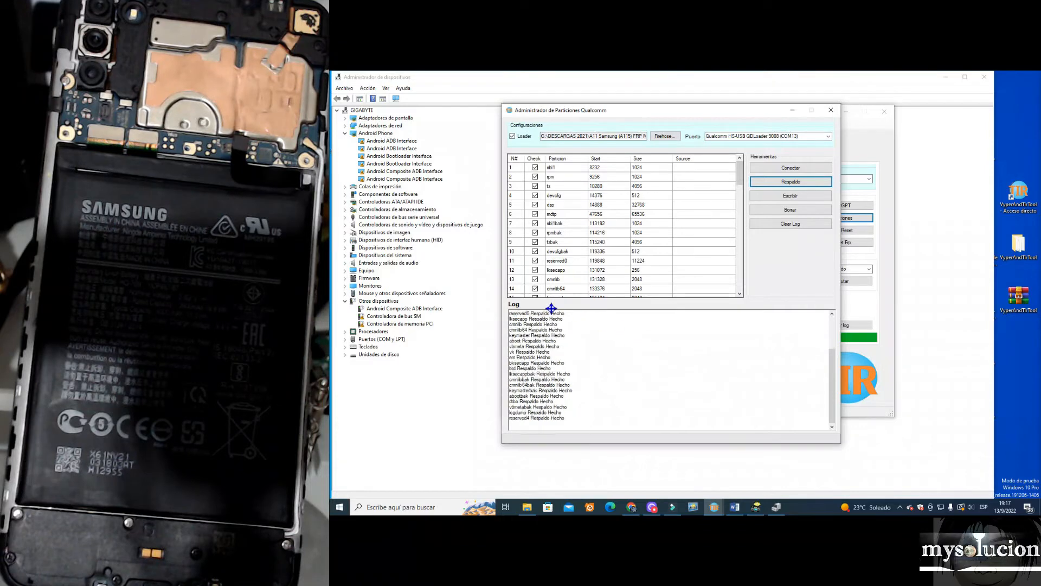
scroll(down, 3)
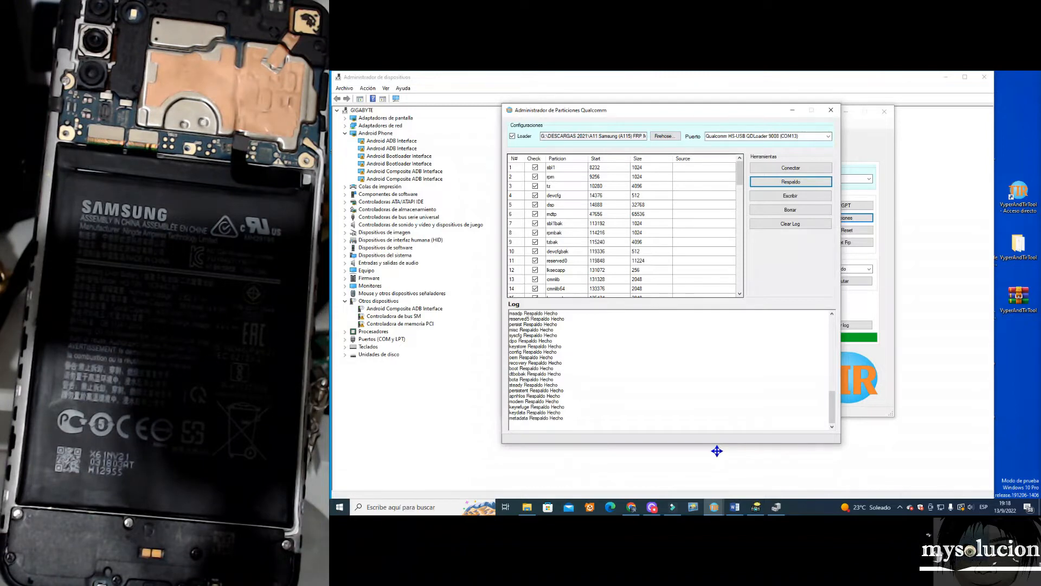
mouse_move(689, 470)
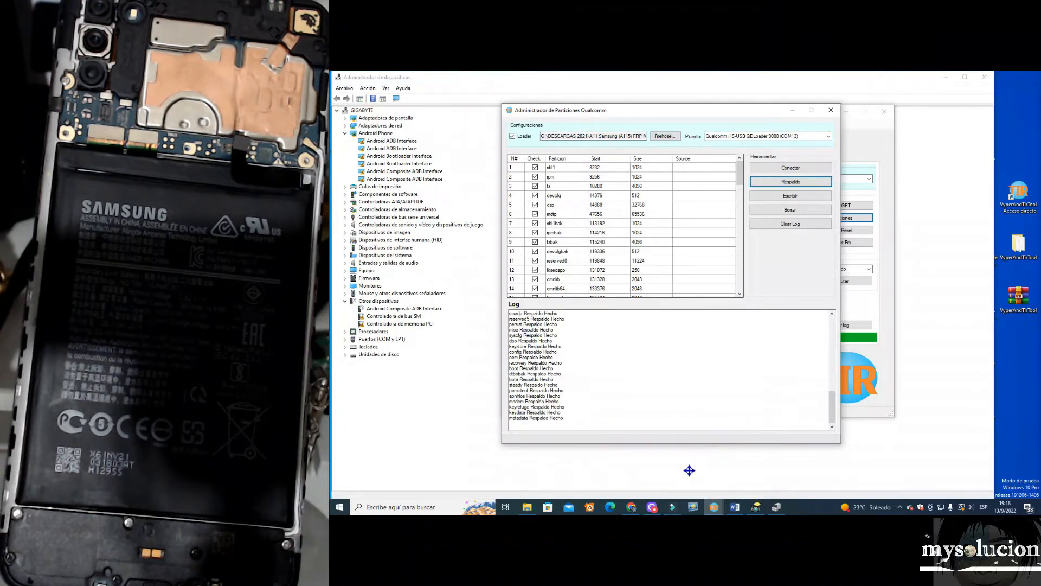
mouse_move(670, 481)
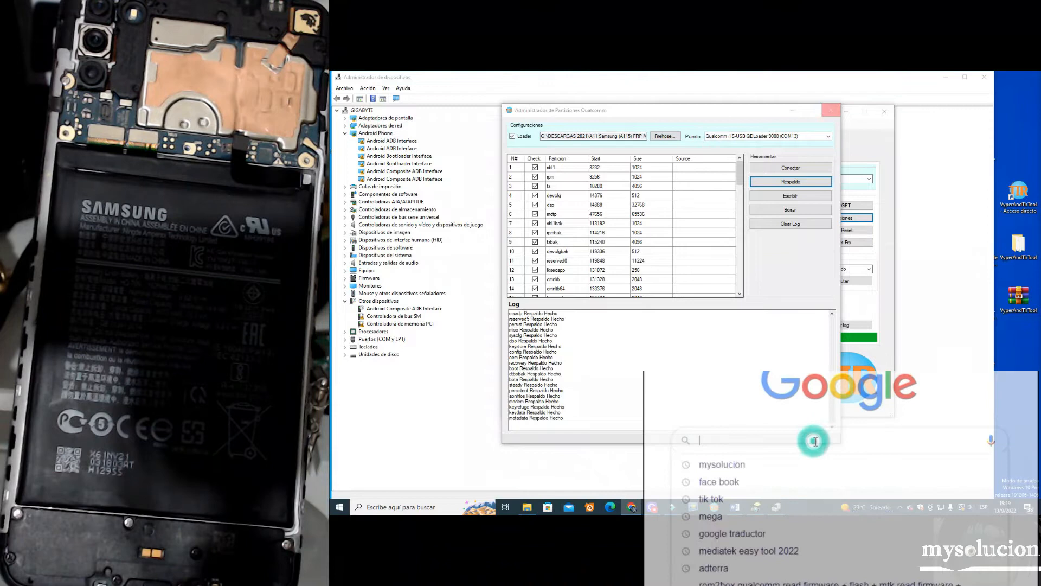
Search Google for 'mysolucion' to reach its YouTube video description
text(my)
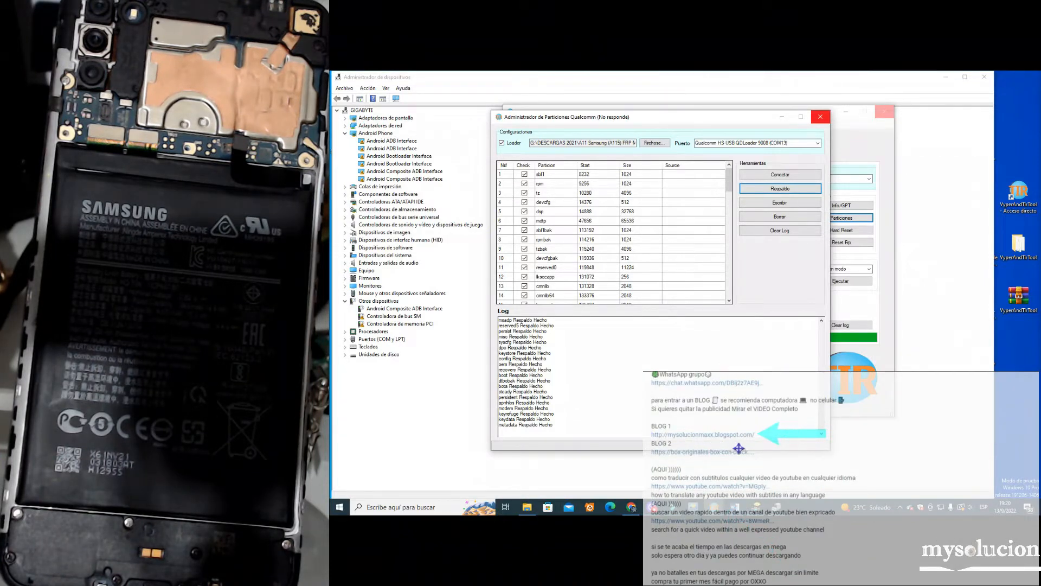
mouse_move(678, 429)
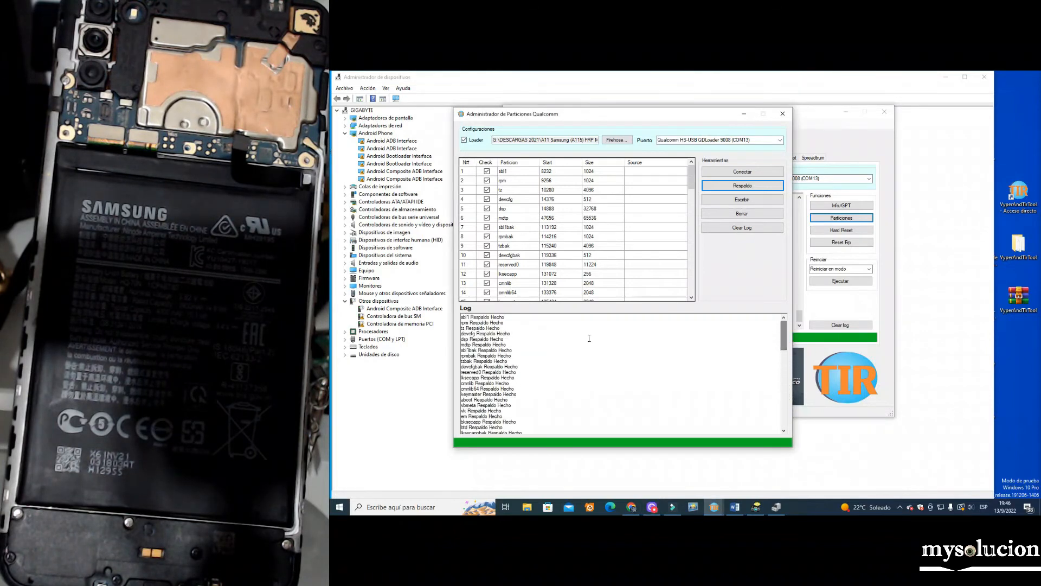
Scroll the Log to its end to confirm userdata and all partitions show Respaldo Hecho
scroll(down, 3)
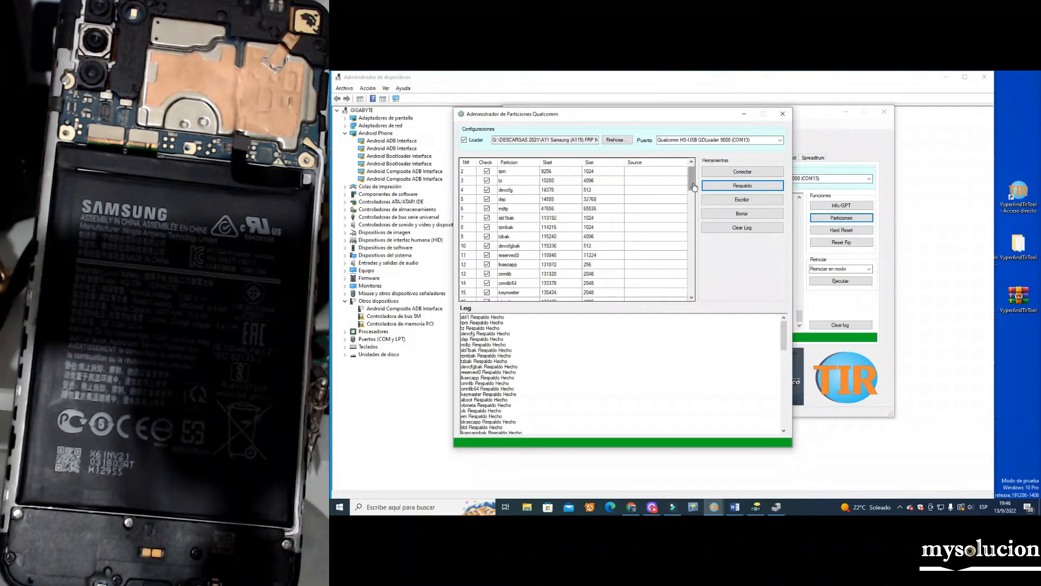
scroll(down, 3)
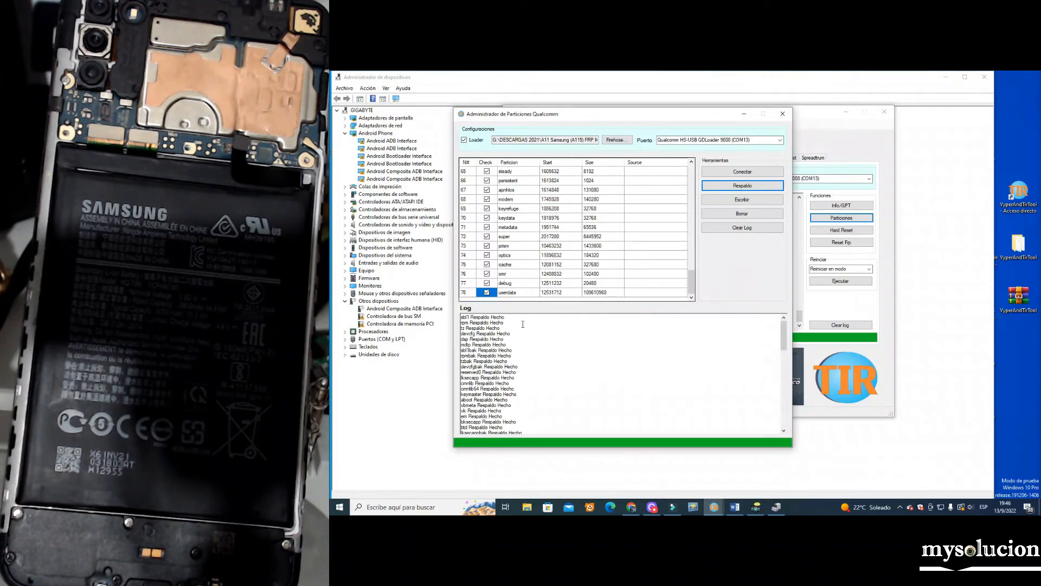
scroll(down, 3)
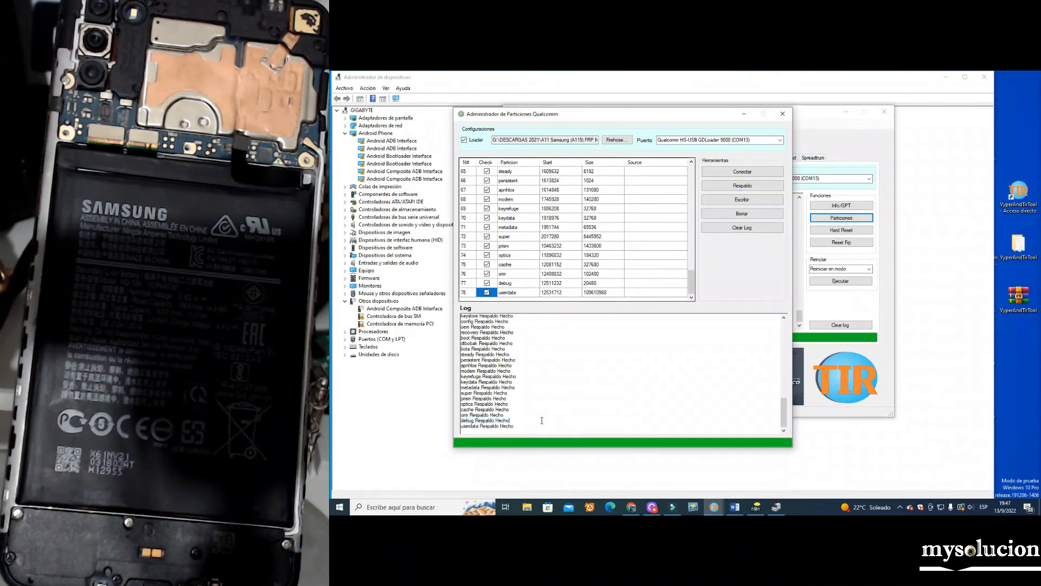
mouse_move(546, 461)
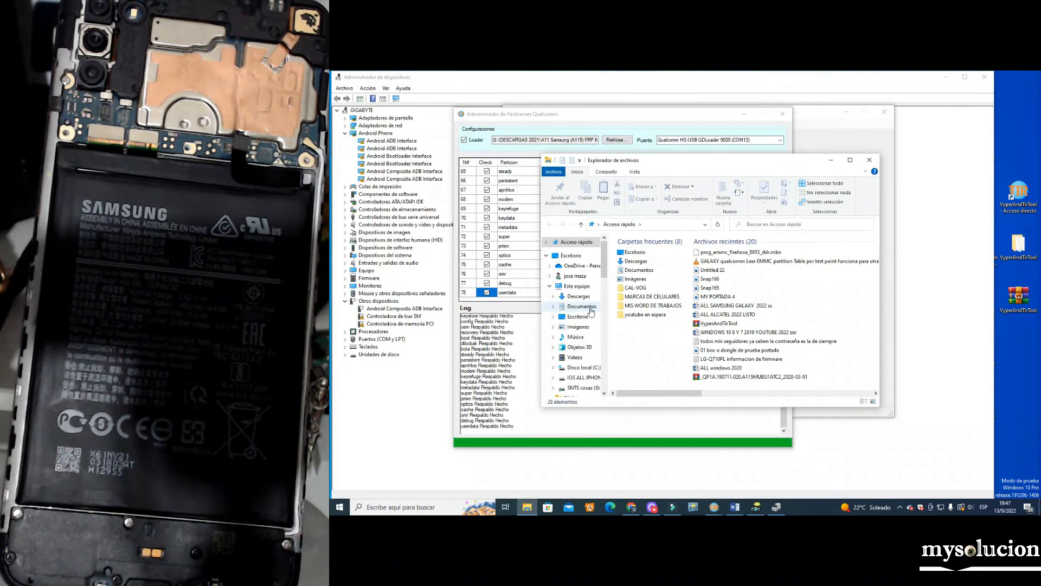
click(582, 306)
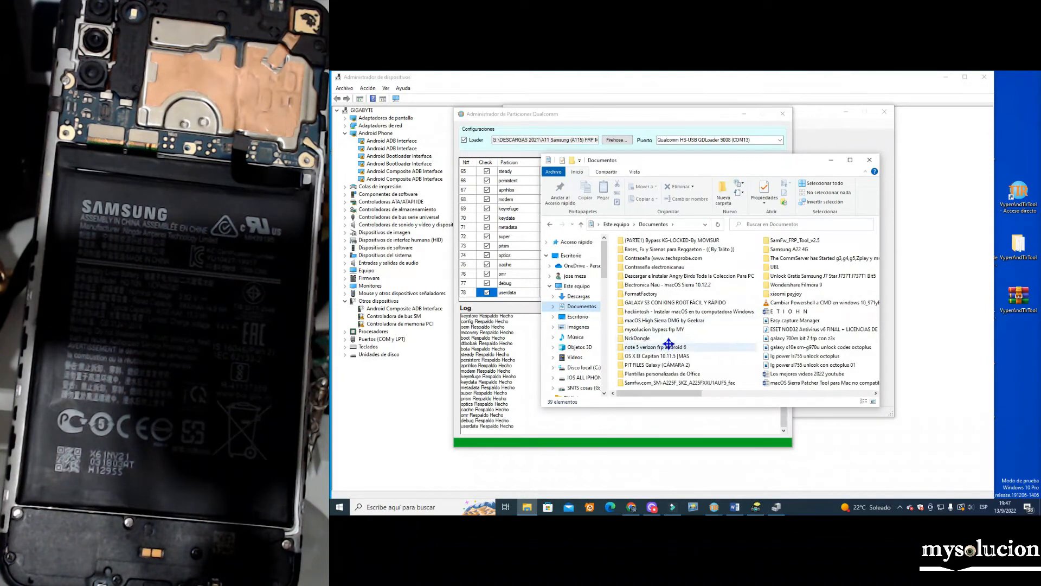
click(661, 258)
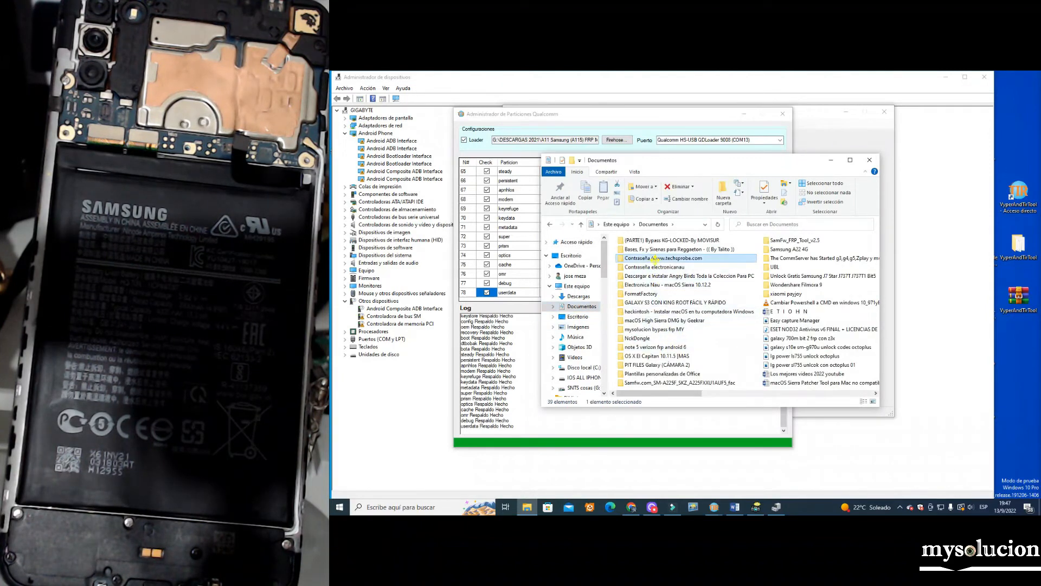
double_click(660, 258)
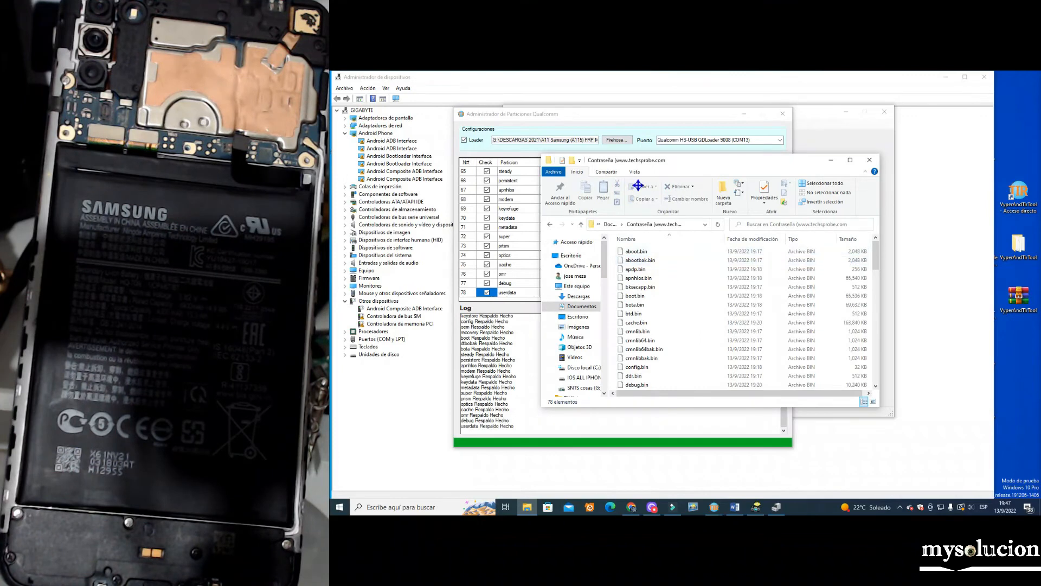
Switch the view to Lista and reopen the folder to see all the .bin partition files
click(633, 171)
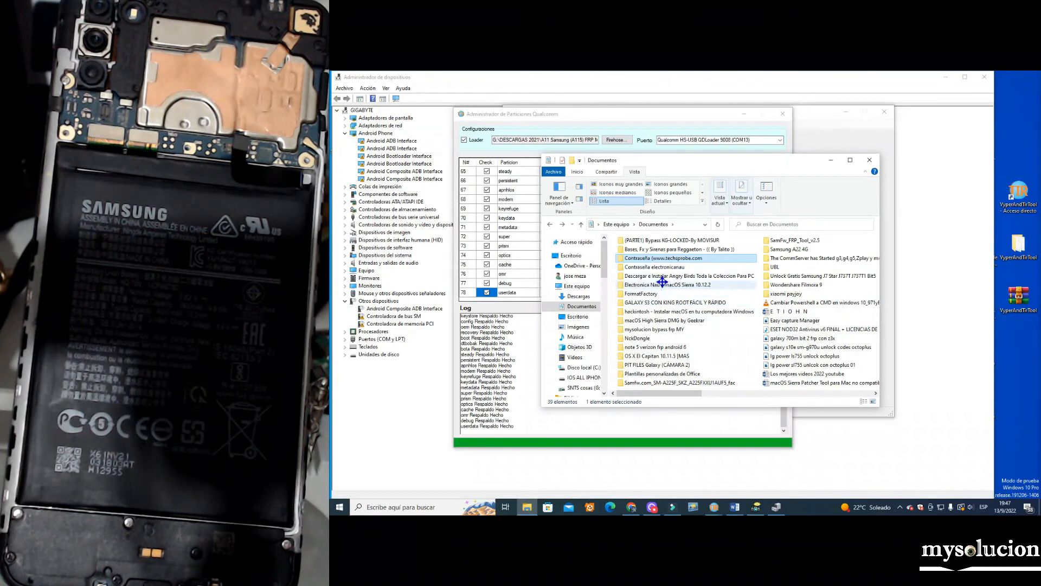
double_click(658, 267)
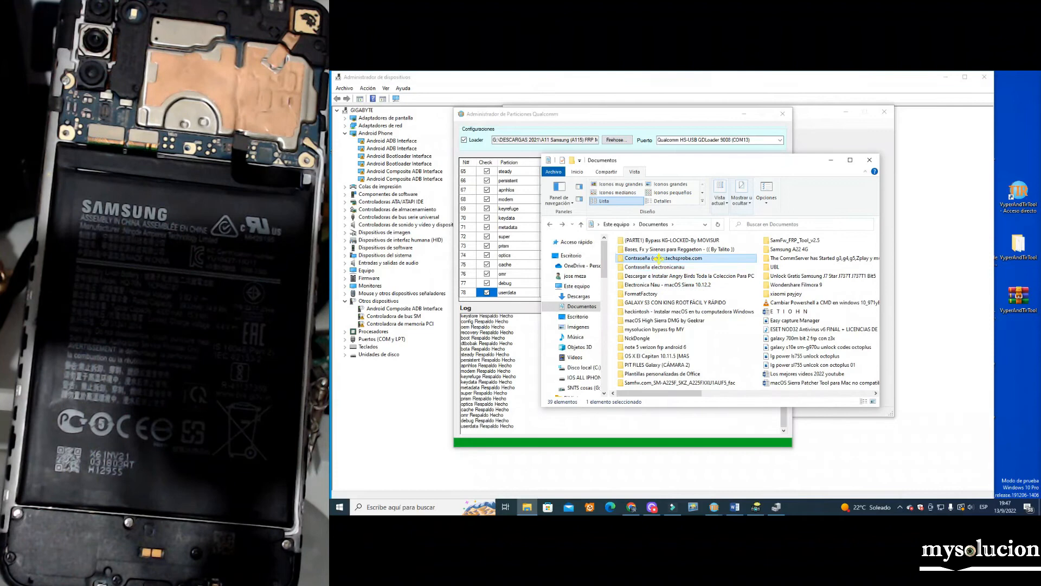
double_click(657, 258)
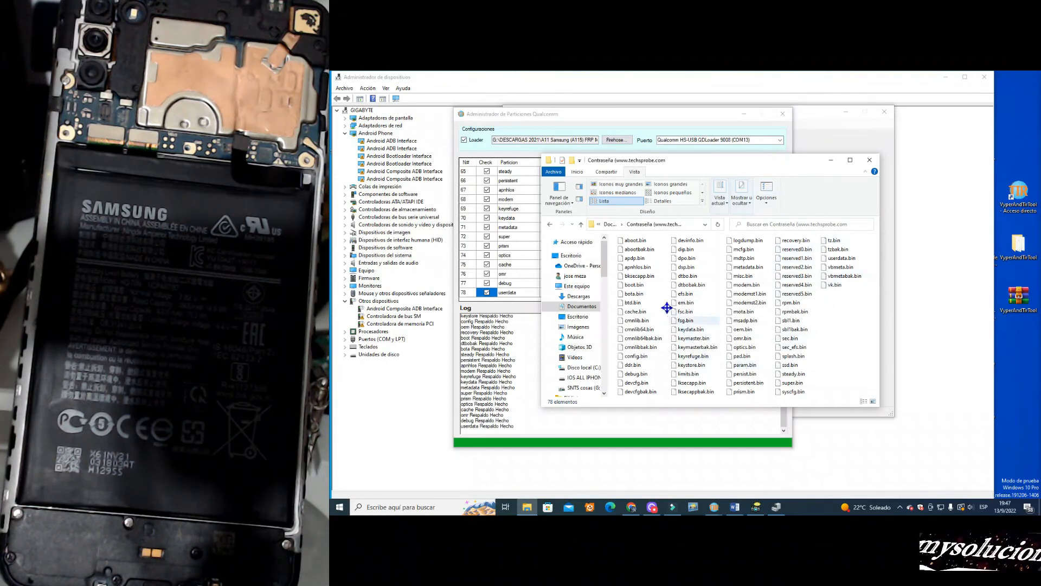
mouse_move(827, 166)
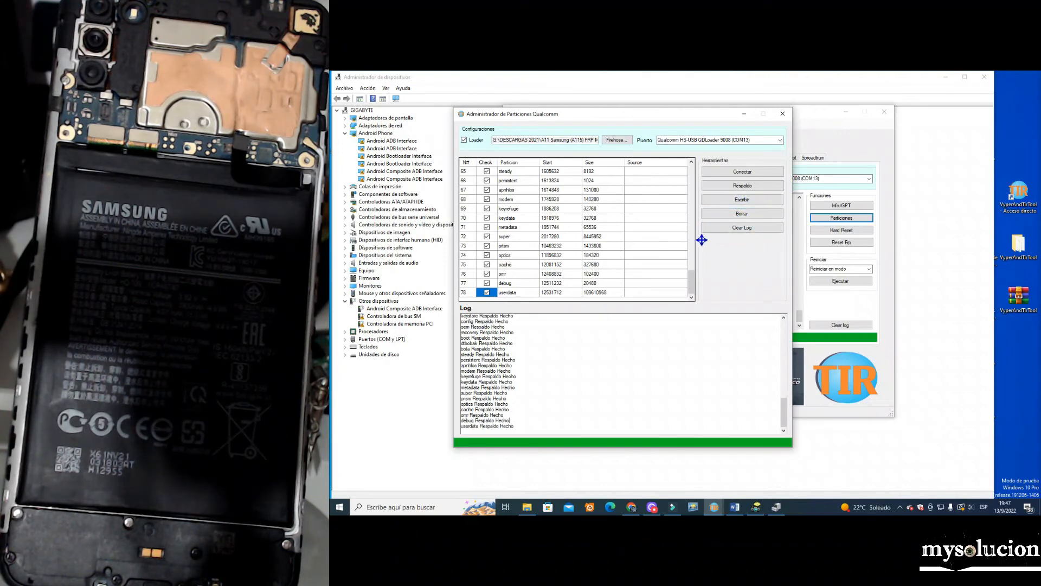
mouse_move(621, 349)
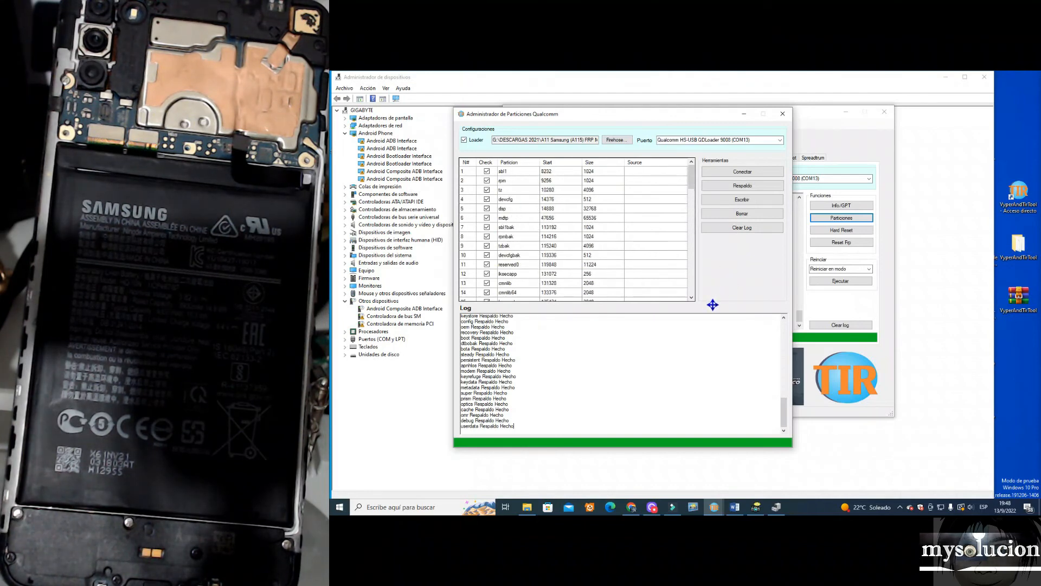
mouse_move(768, 186)
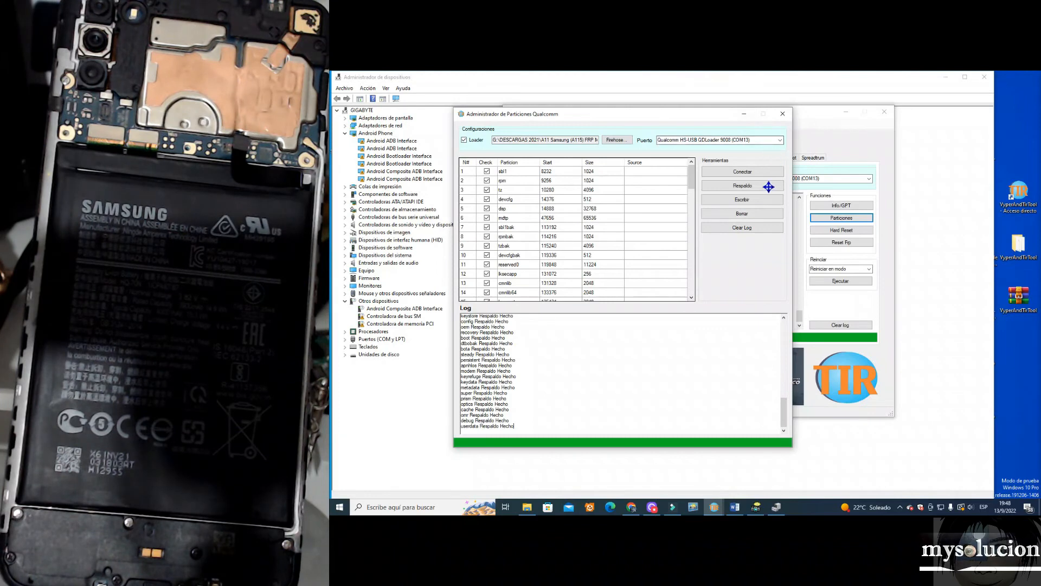